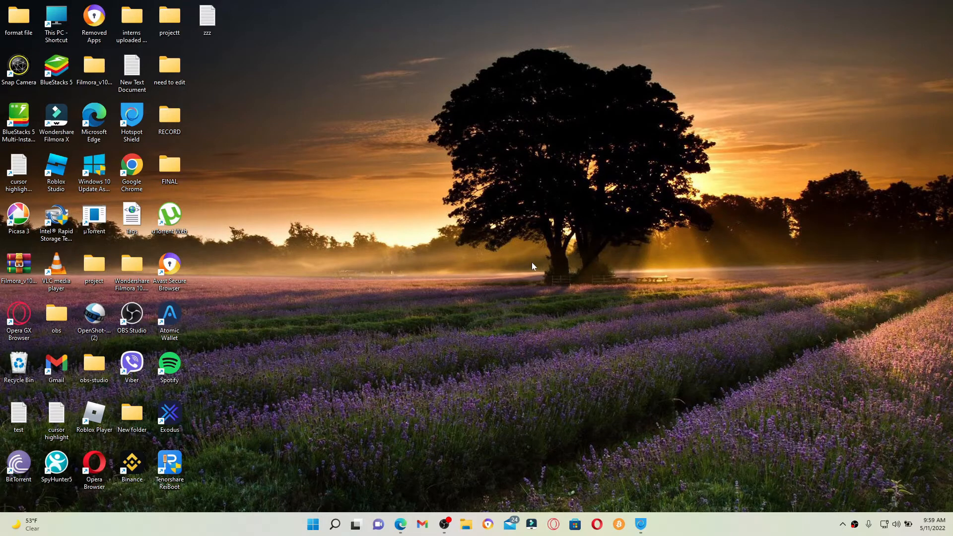
pyautogui.moveTo(521, 397)
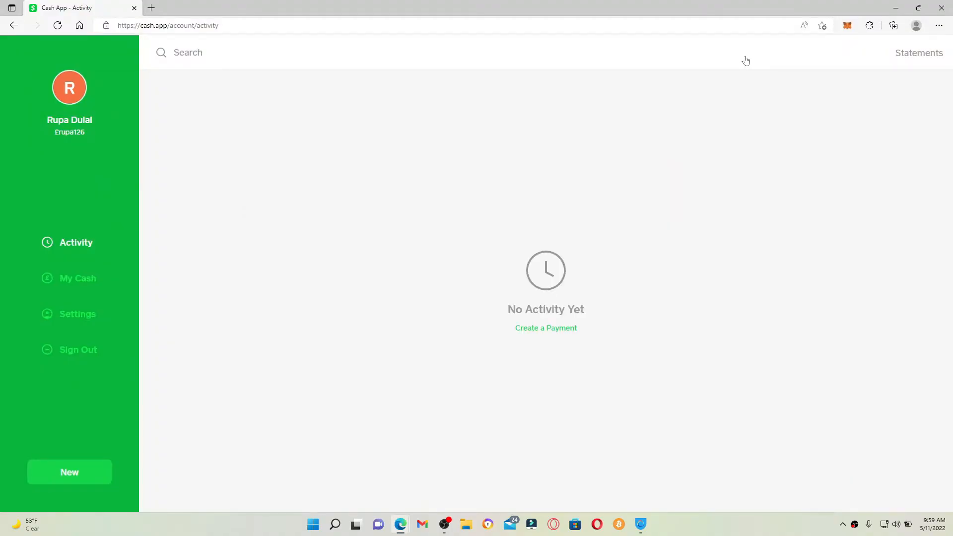
pyautogui.moveTo(78, 314)
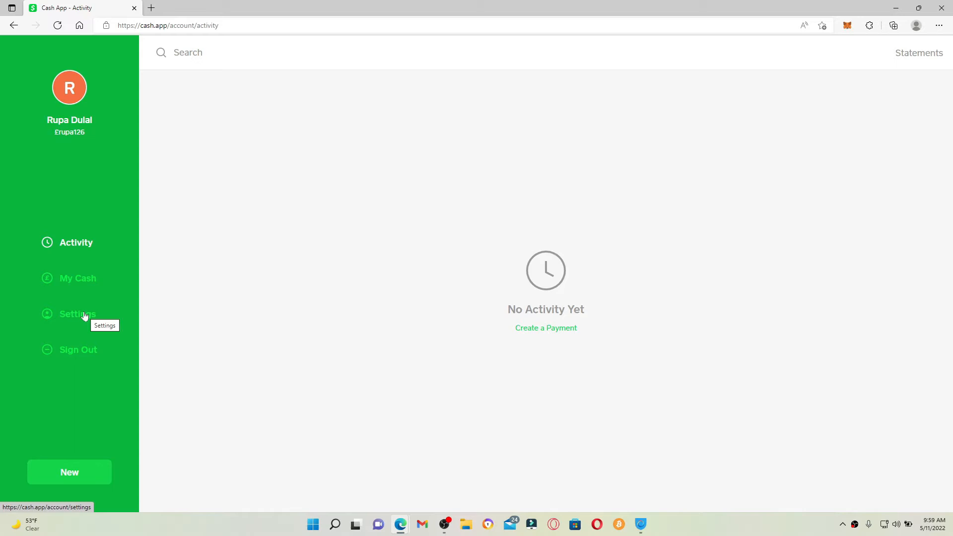
# Step: Open Settings and scroll down to the Security section showing the PIN option
pyautogui.click(78, 314)
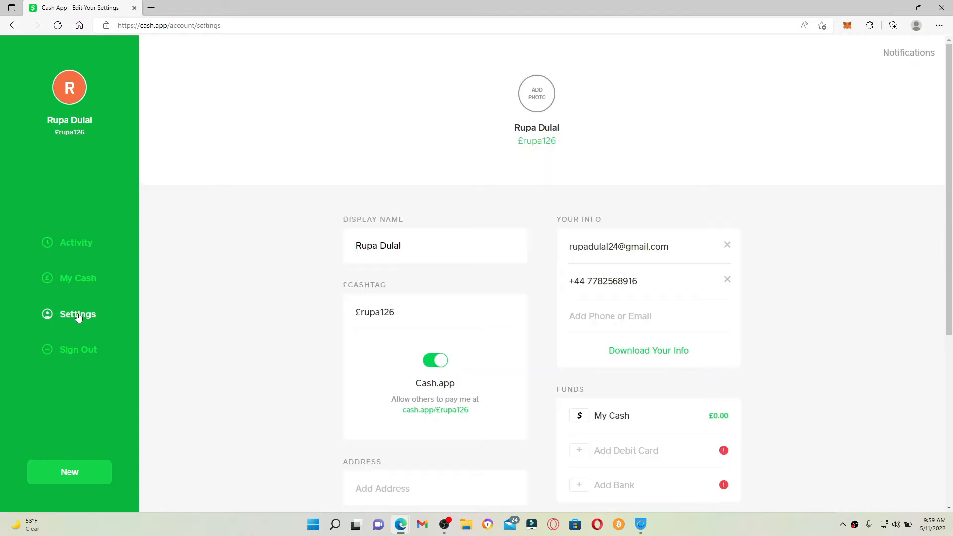
pyautogui.scroll(-3)
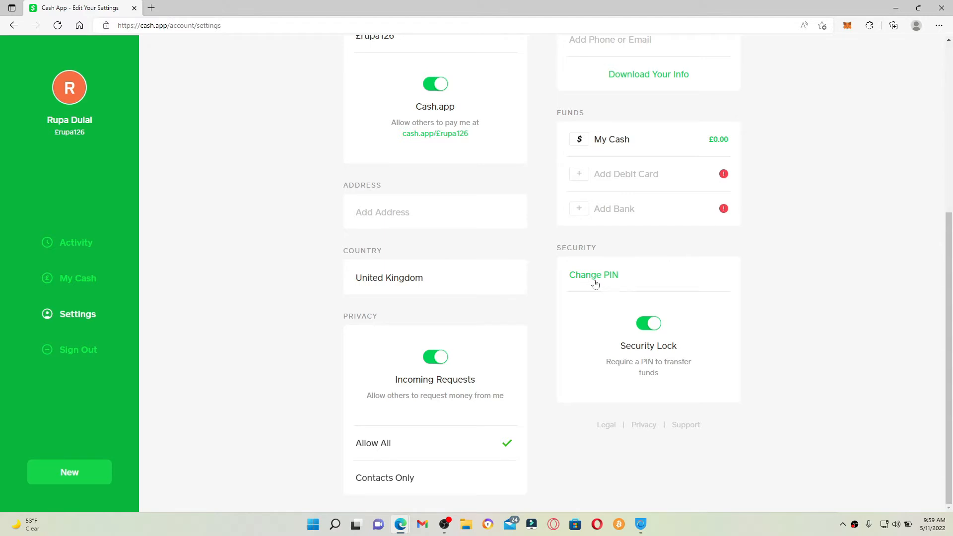
# Step: Choose Change PIN under Security to bring up the current PIN prompt
pyautogui.click(593, 274)
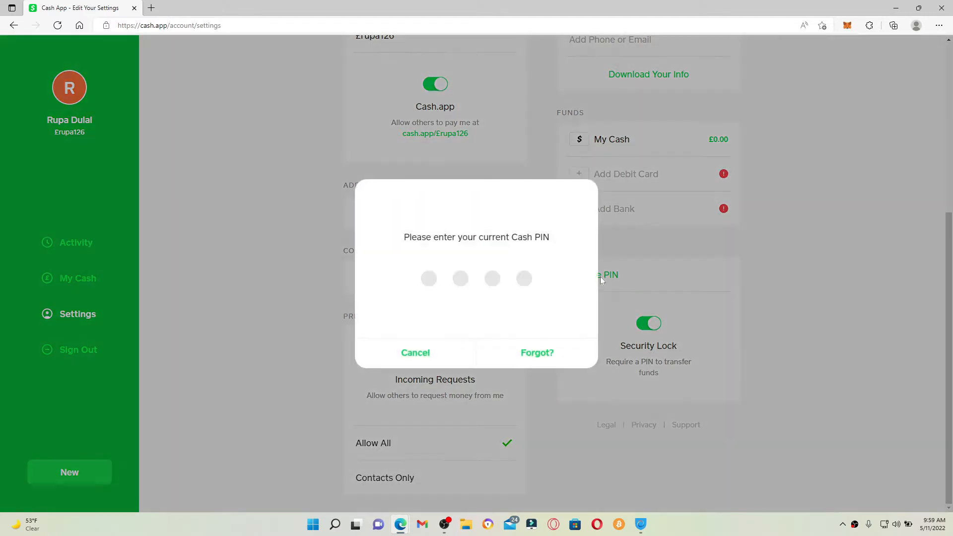
pyautogui.moveTo(525, 281)
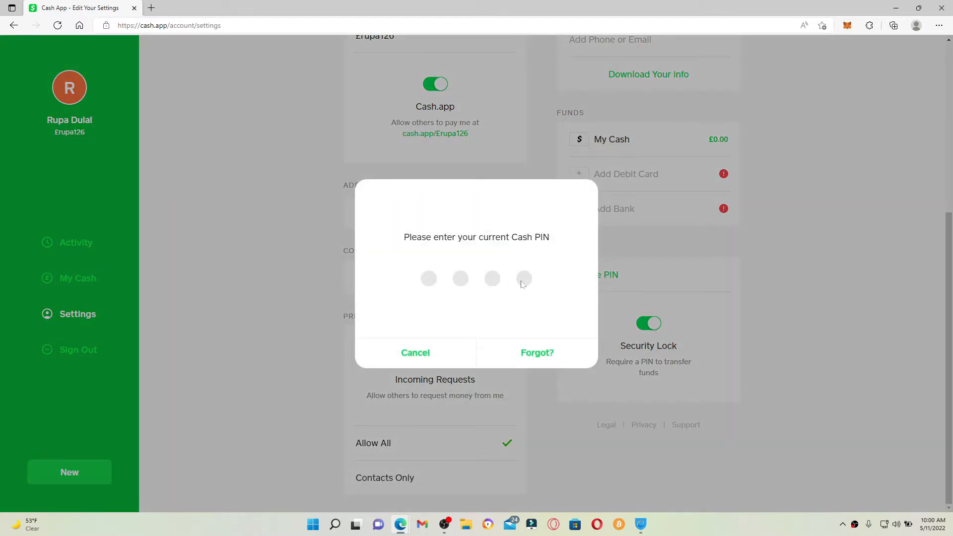
pyautogui.moveTo(468, 312)
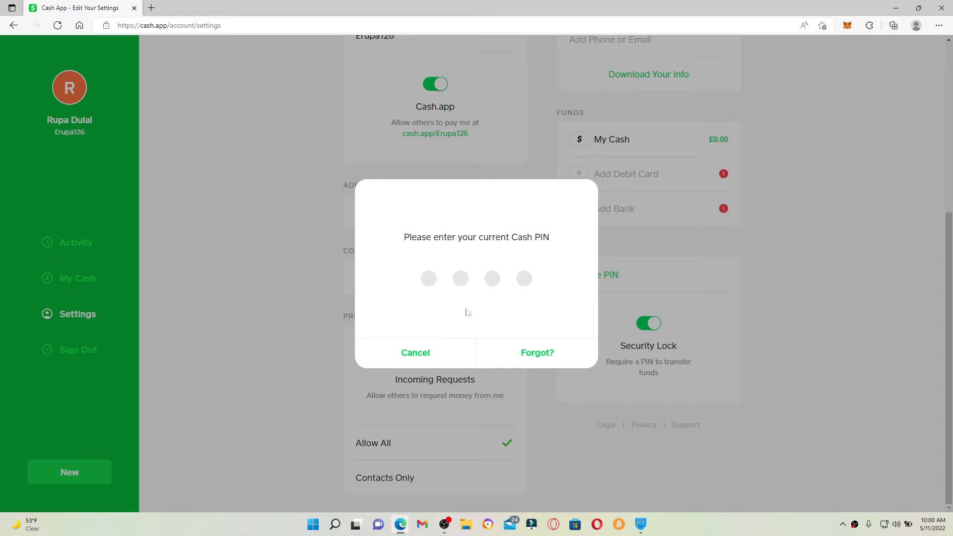
pyautogui.moveTo(486, 273)
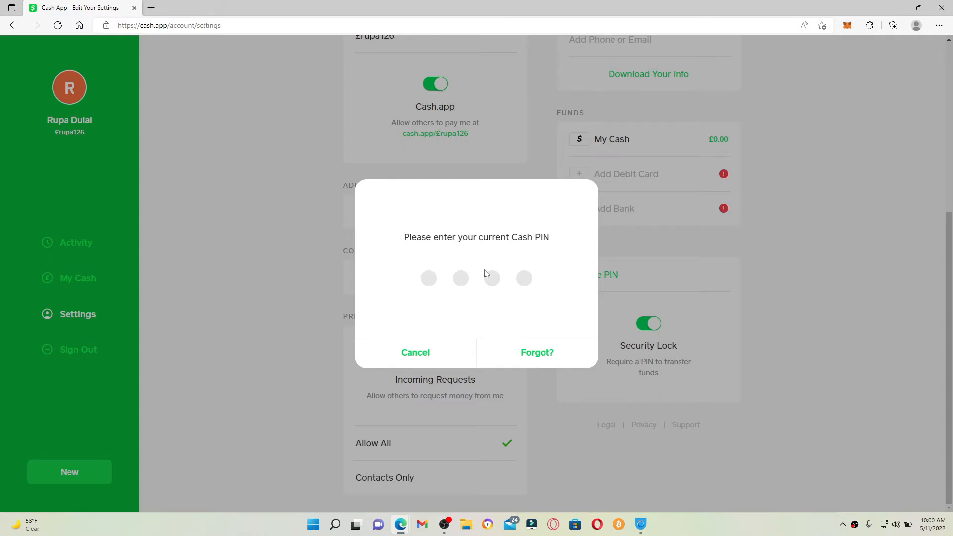
pyautogui.moveTo(544, 358)
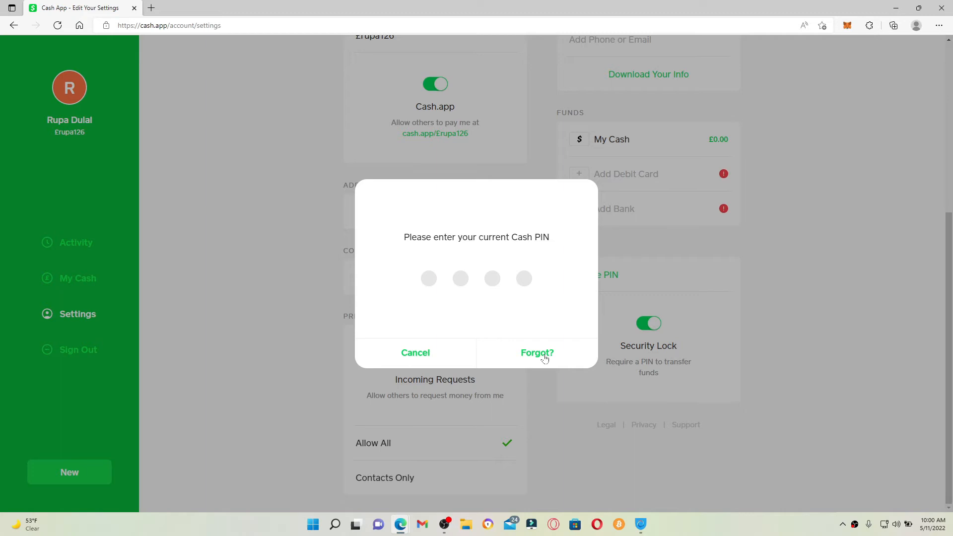
pyautogui.click(537, 353)
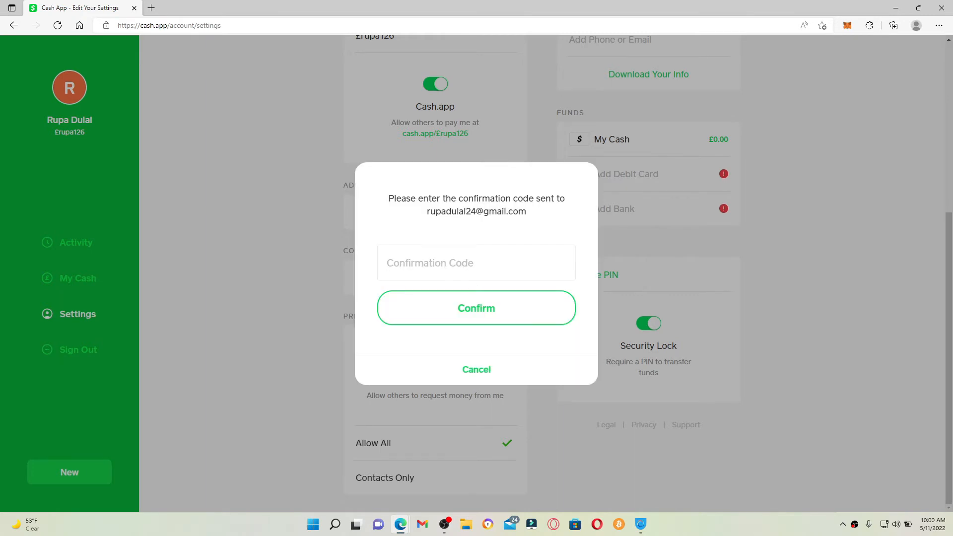
pyautogui.click(476, 263)
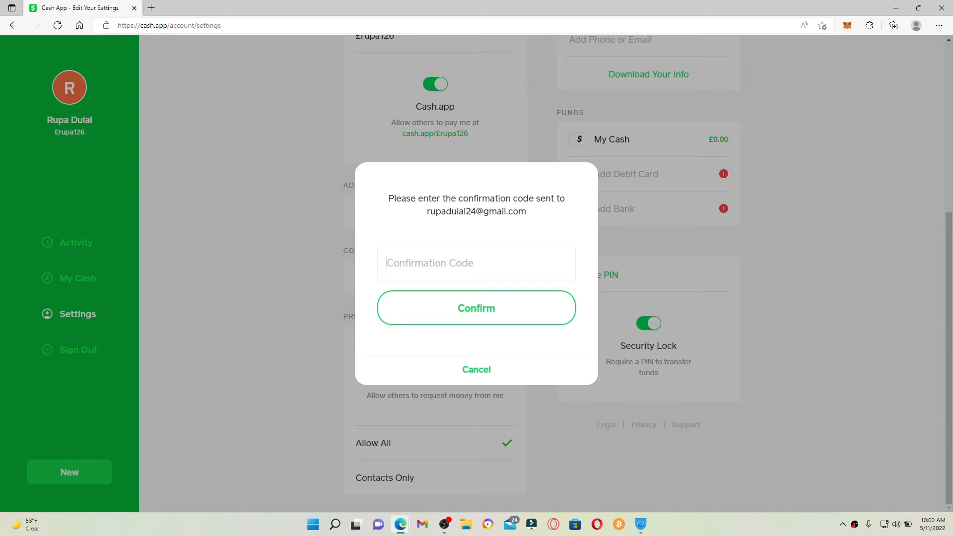
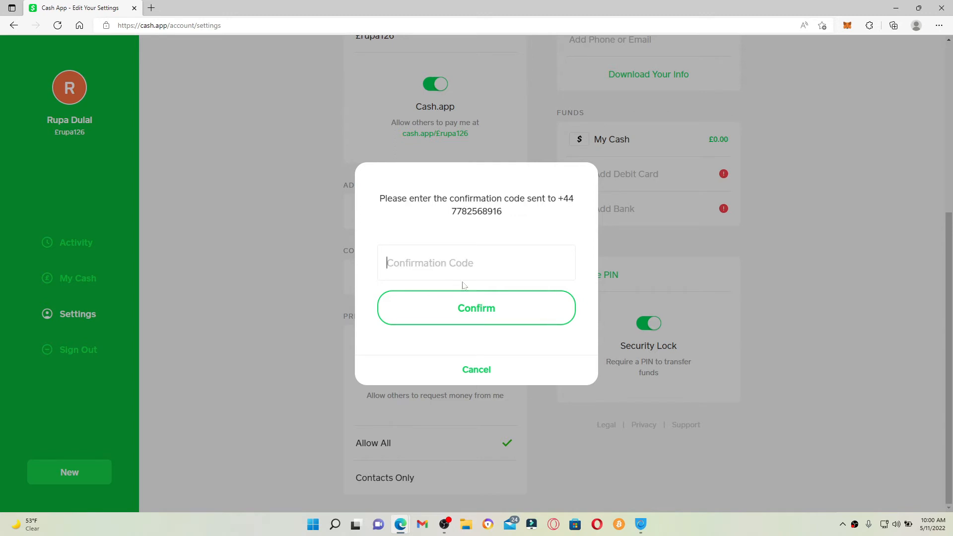
pyautogui.moveTo(463, 286)
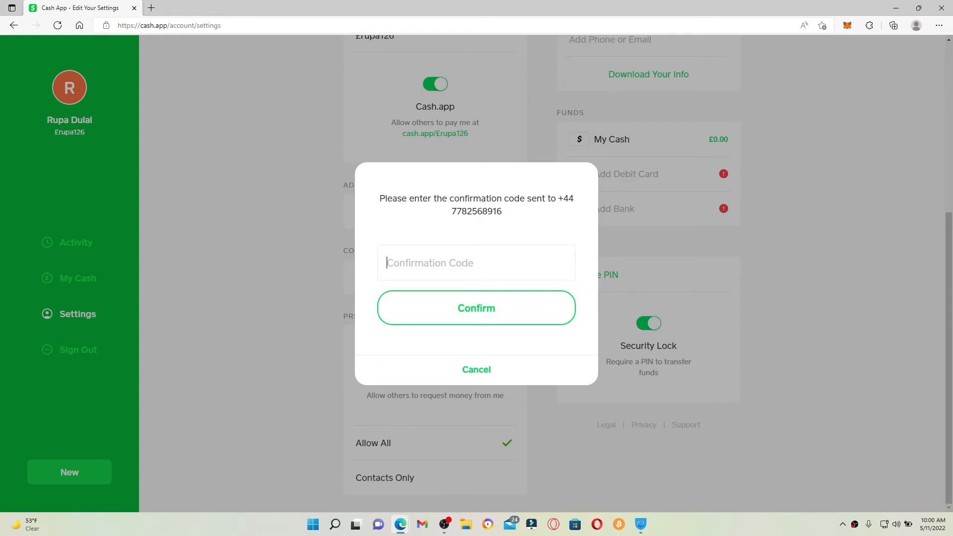
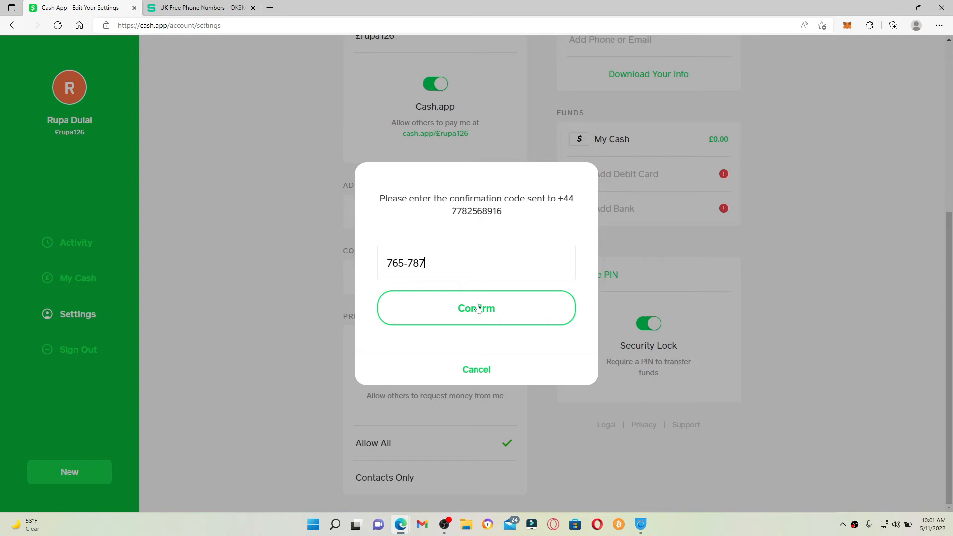
pyautogui.click(477, 308)
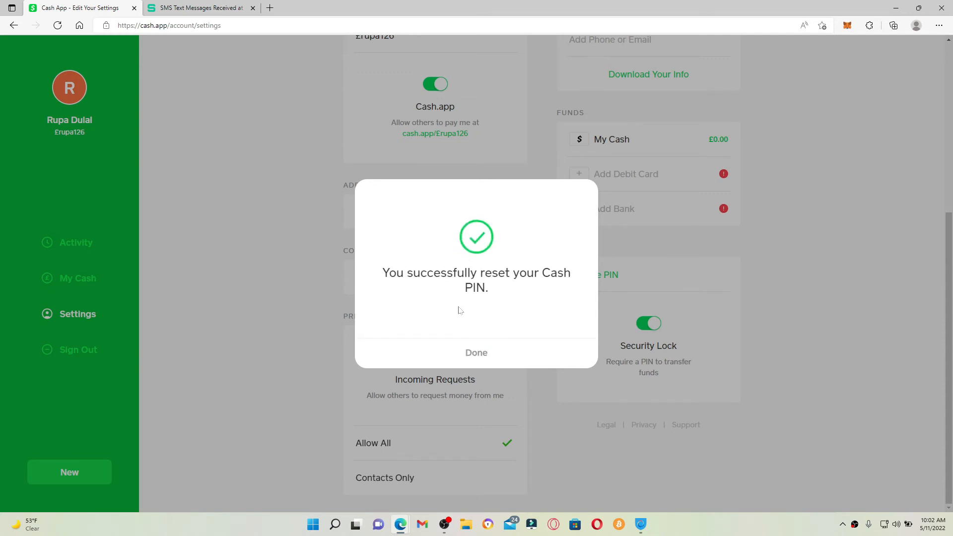
pyautogui.moveTo(525, 293)
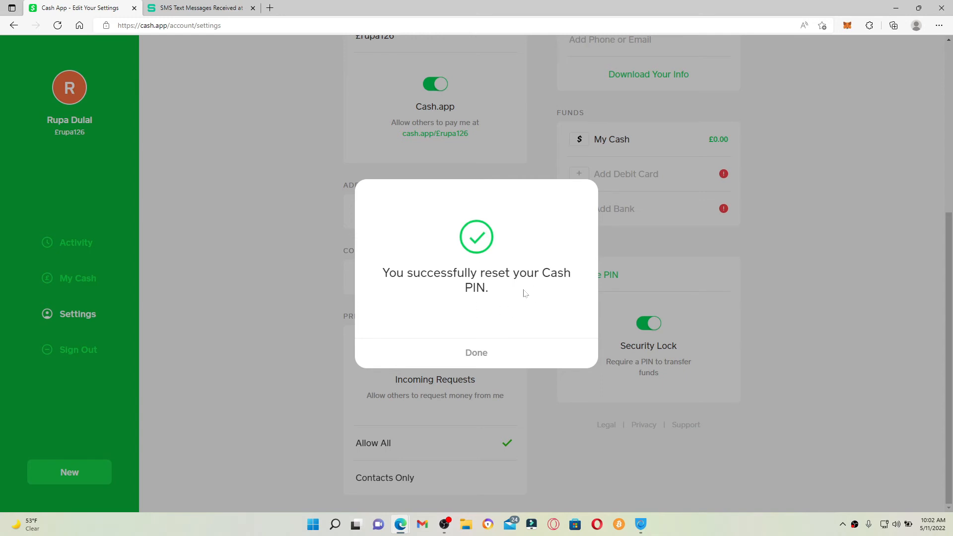
pyautogui.moveTo(524, 304)
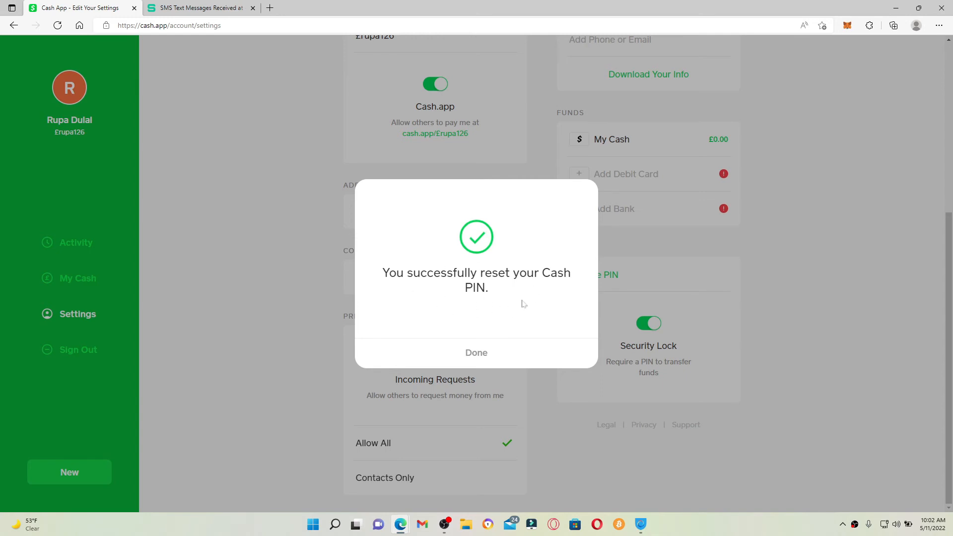
# Step: Dismiss the PIN reset success dialog and scroll back to the profile details
pyautogui.click(476, 352)
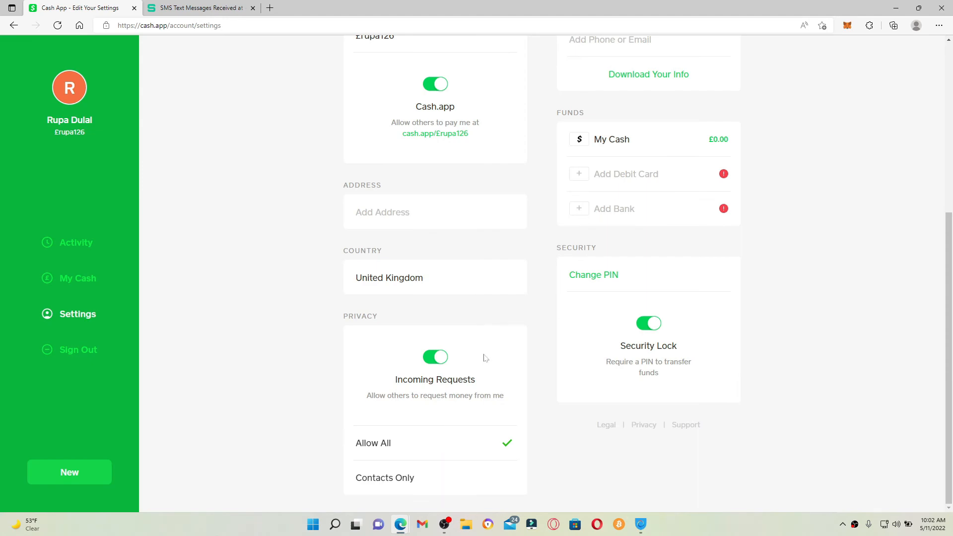
pyautogui.scroll(3)
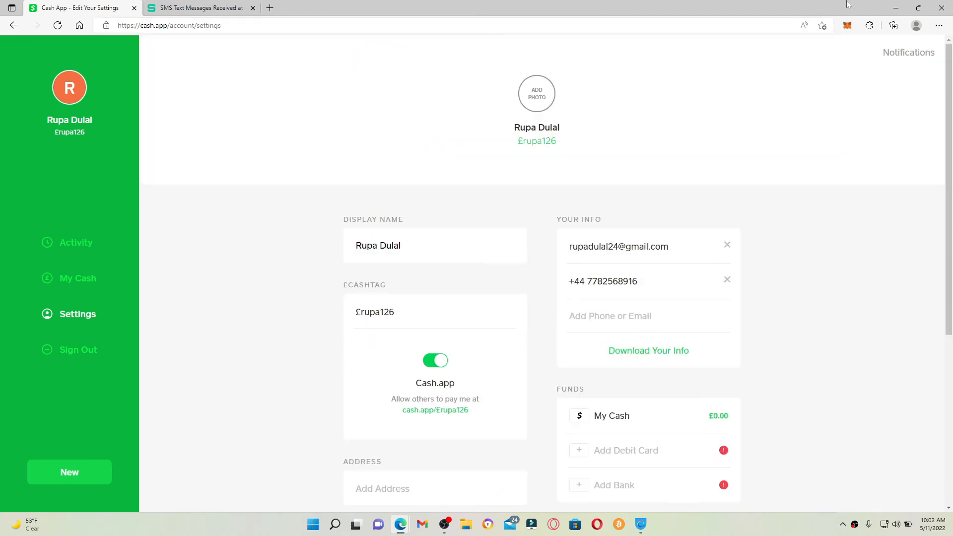